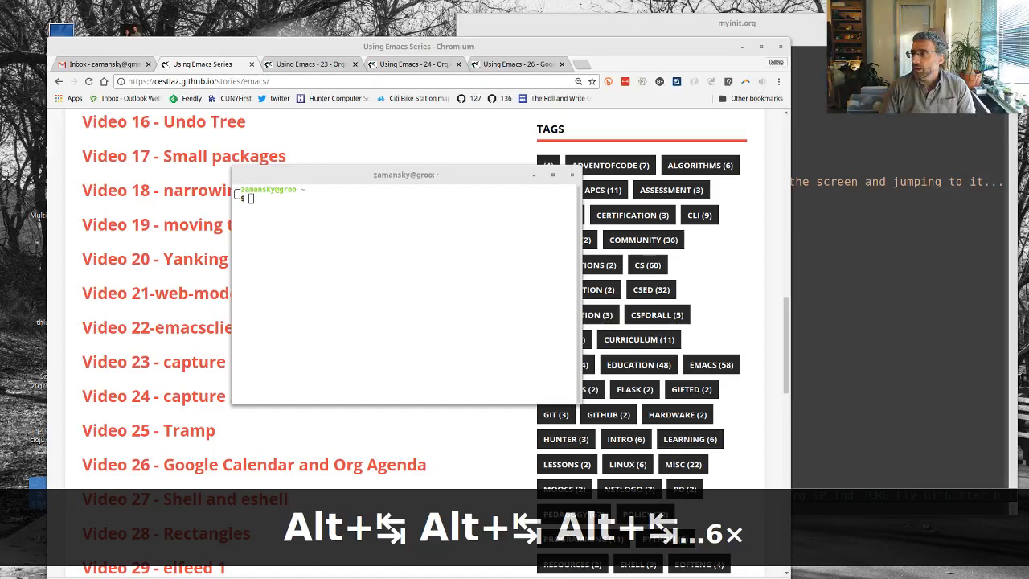
Step: Scroll the Using Emacs series list and open the 'Video 50 - presentations' post
scroll("down", 3)
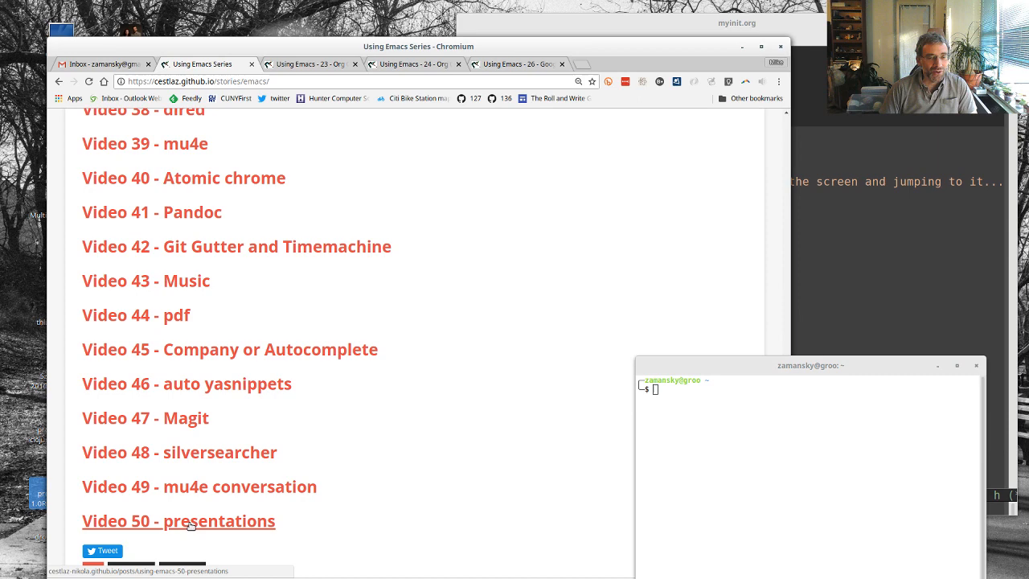
left_click(179, 520)
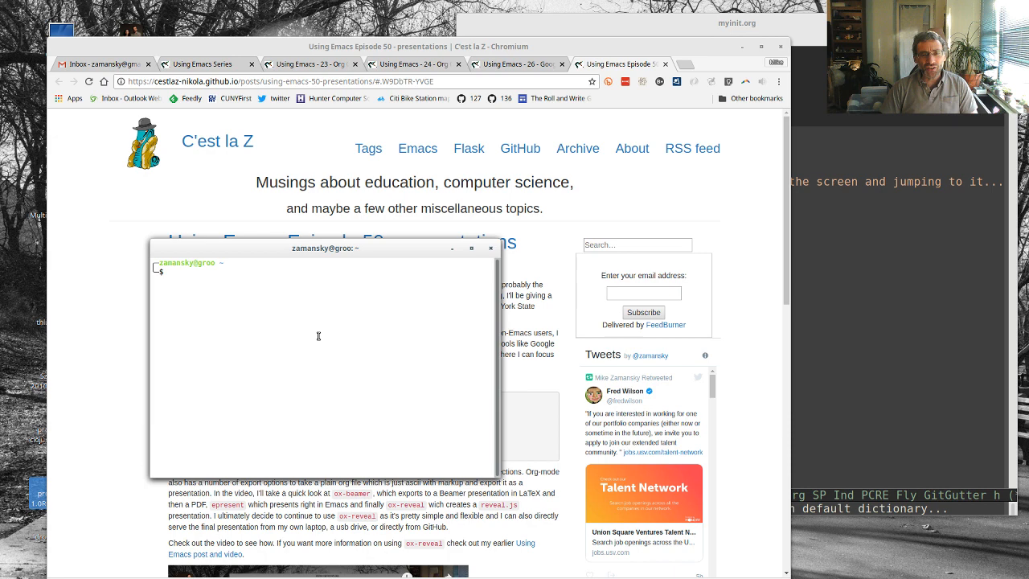
Step: Launch emacs -q and type headings one, two, three plus a | one | two | table
type("emacs -q")
type("** three")
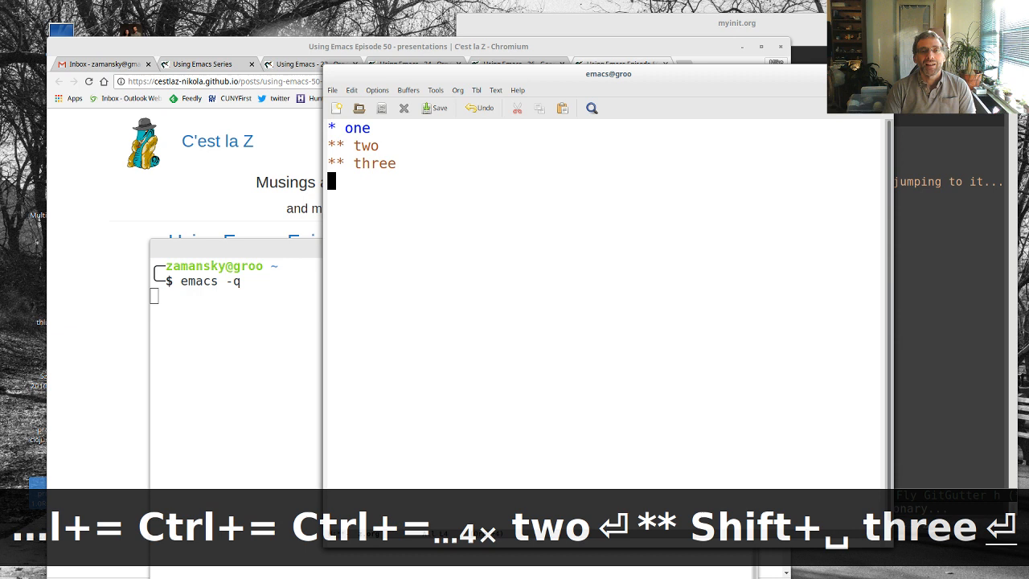
type("| one | two | t")
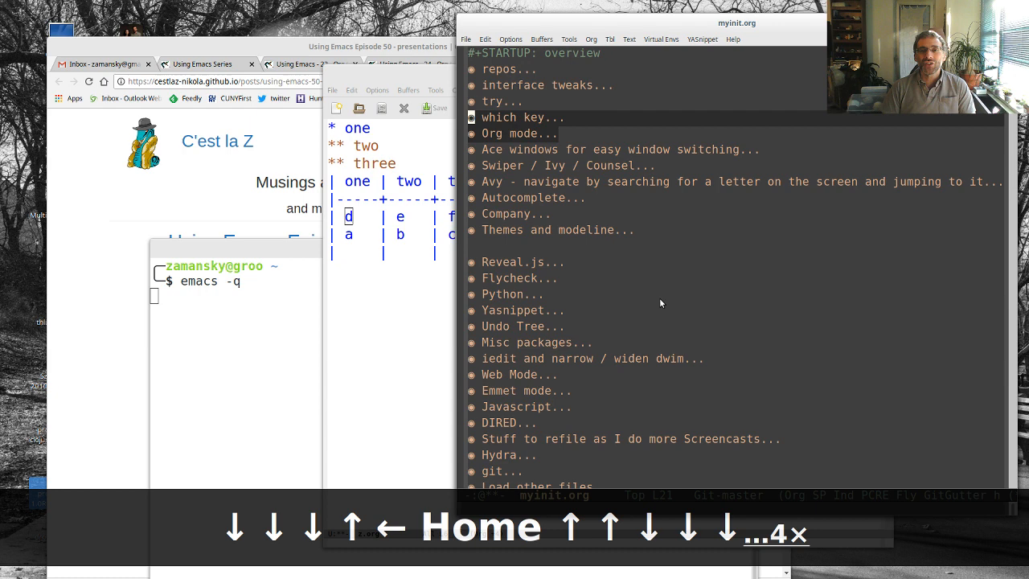
Step: Focus myinit.org and expand its Org mode heading to show org and org-bullets config
left_click(514, 117)
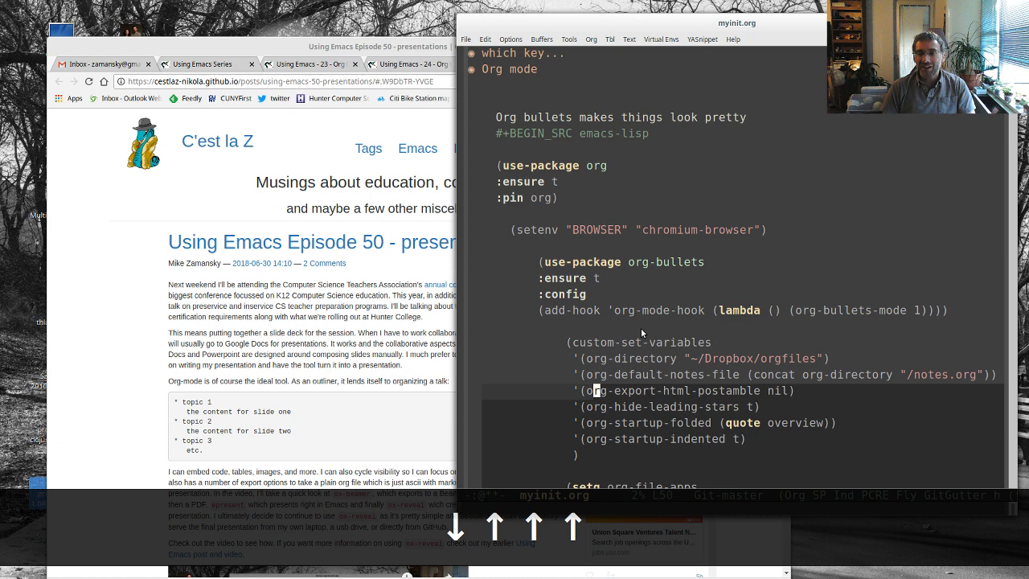
Step: Scroll through myinit.org's agenda, capture key, capture templates and capture-frame advice
scroll("down", 3)
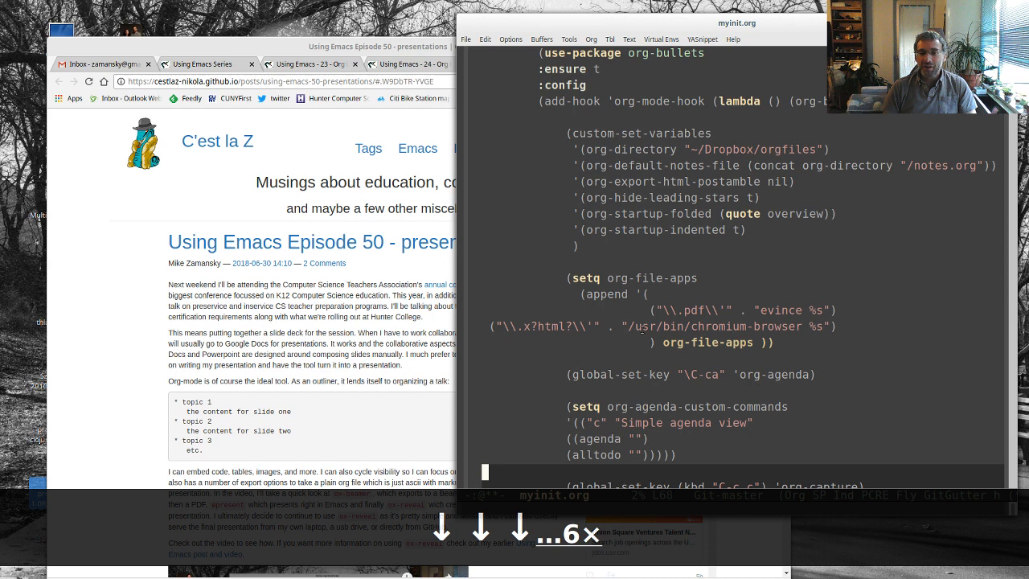
scroll("down", 3)
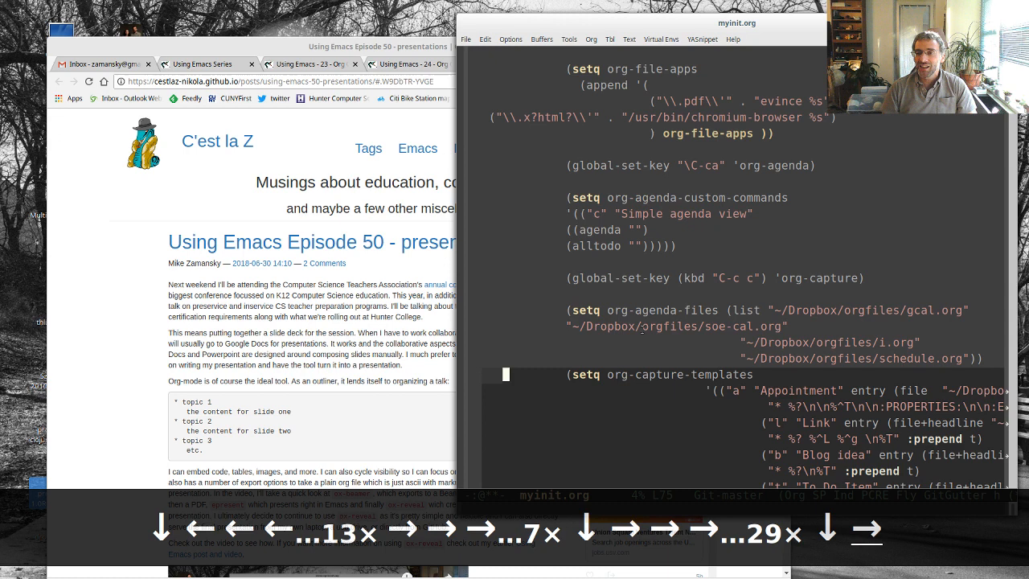
scroll("down", 3)
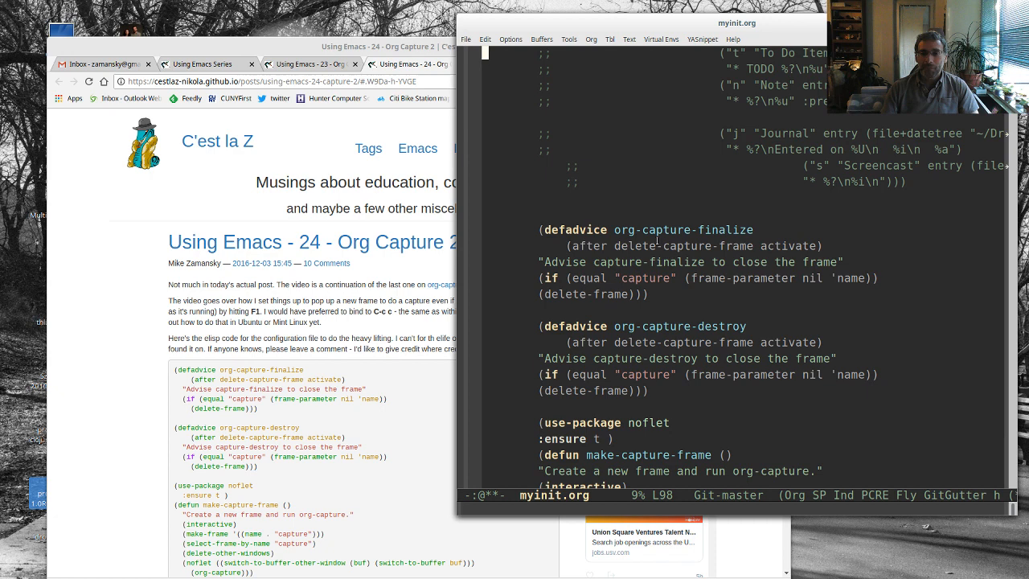
Step: Scroll past make-capture-frame and htmlize to the #+END_SRC line
scroll("down", 3)
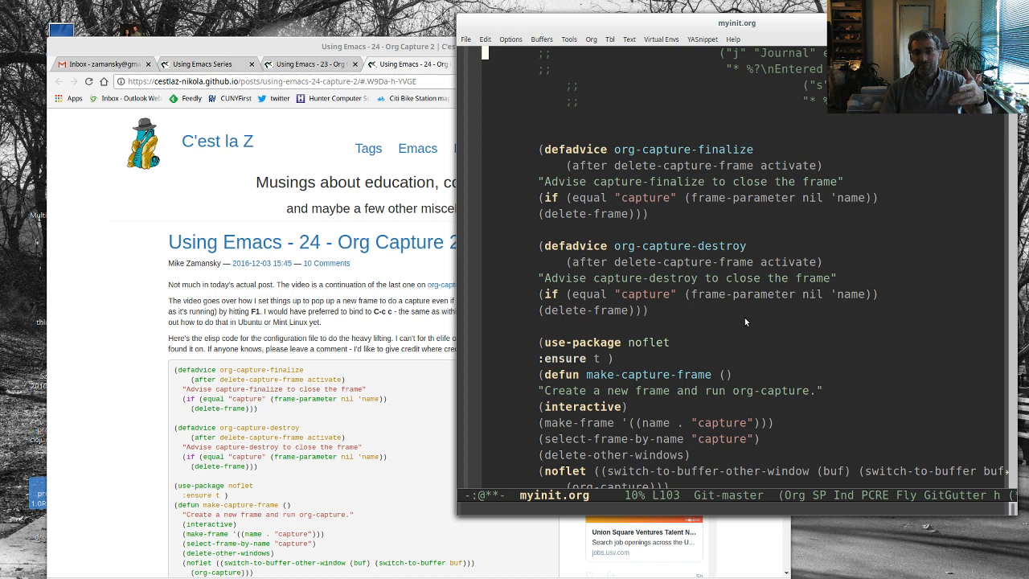
scroll("down", 3)
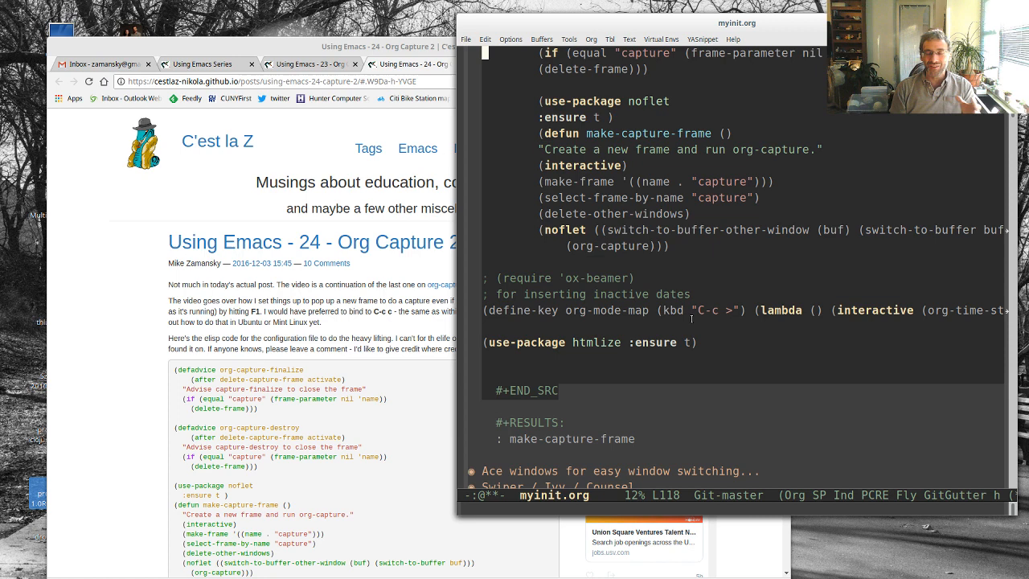
Step: Find a file, completing the path ~/Dropbox/orgfiles/demos/ to reach babel-demo.org
key("Ctrl+x")
type("~/Dropbox/orgfiles/demos/")
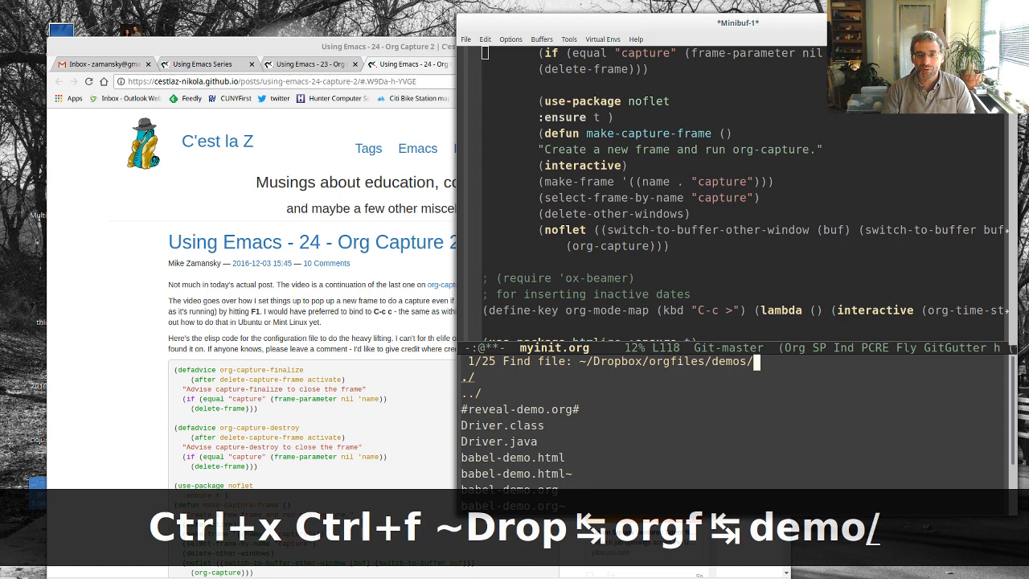
key("down")
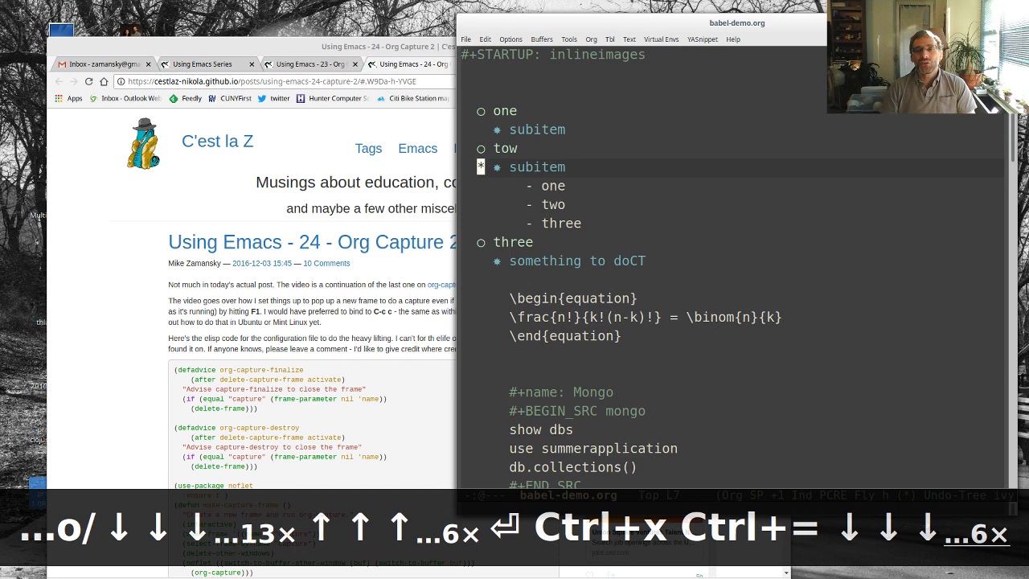
Step: Enlarge babel-demo.org's text and scroll down toward the Mongo and python1 blocks
scroll("down", 3)
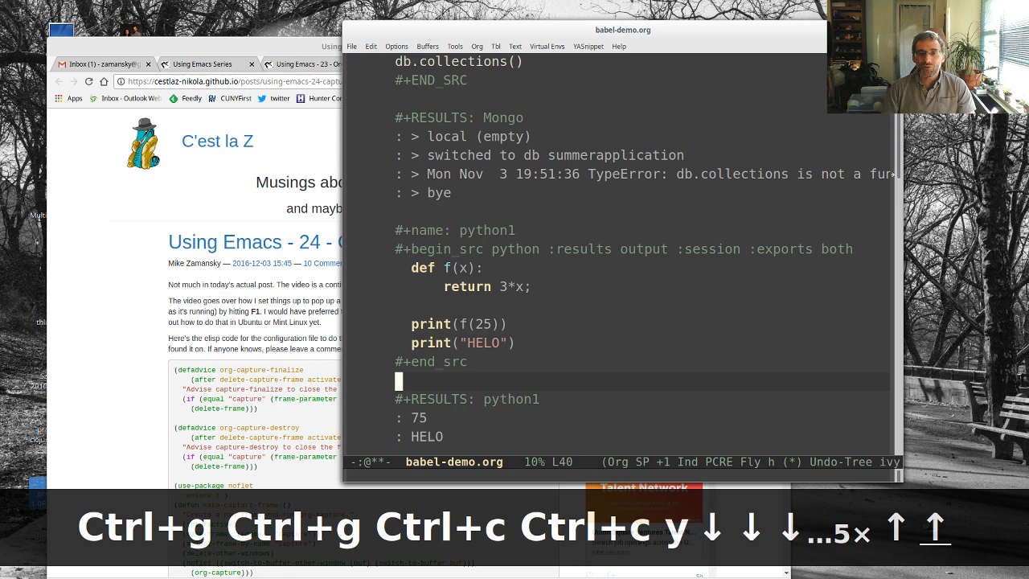
Step: Change the python1 call to f(35) and rerun it, giving results 105 and HELO
type("35")
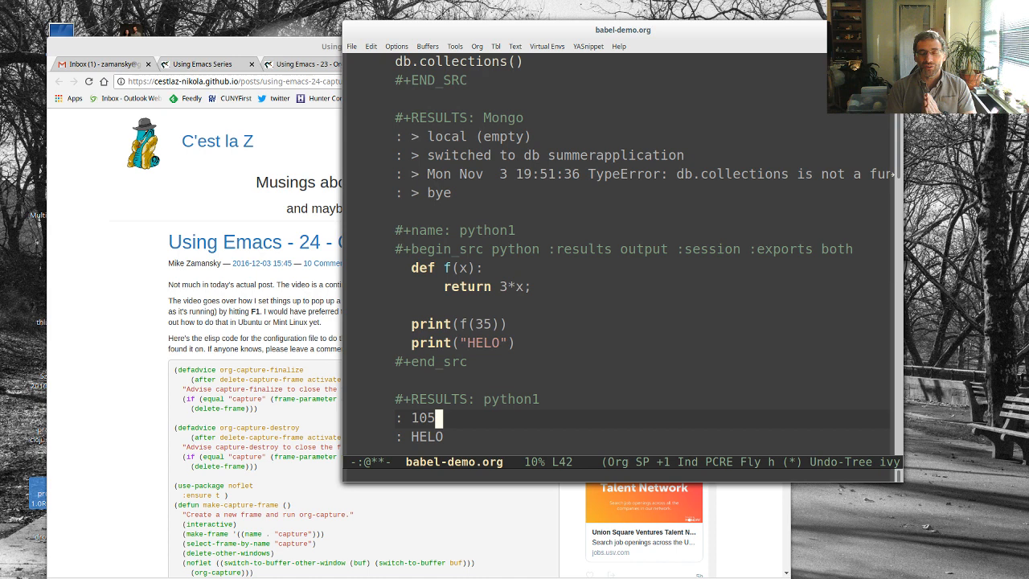
scroll("down", 3)
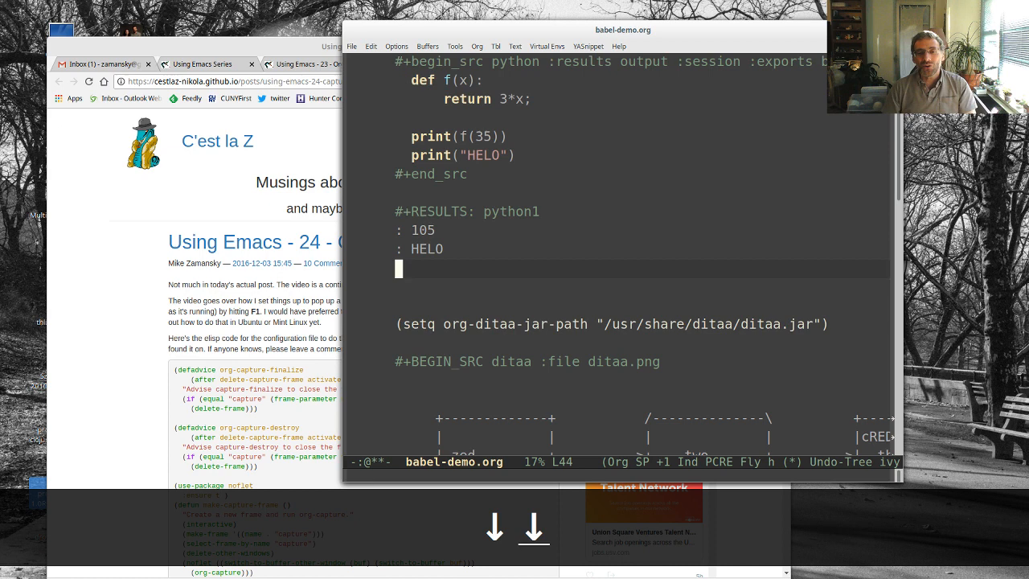
Step: Scroll past the ditaa block to the dot graph block and its rendered image
scroll("down", 3)
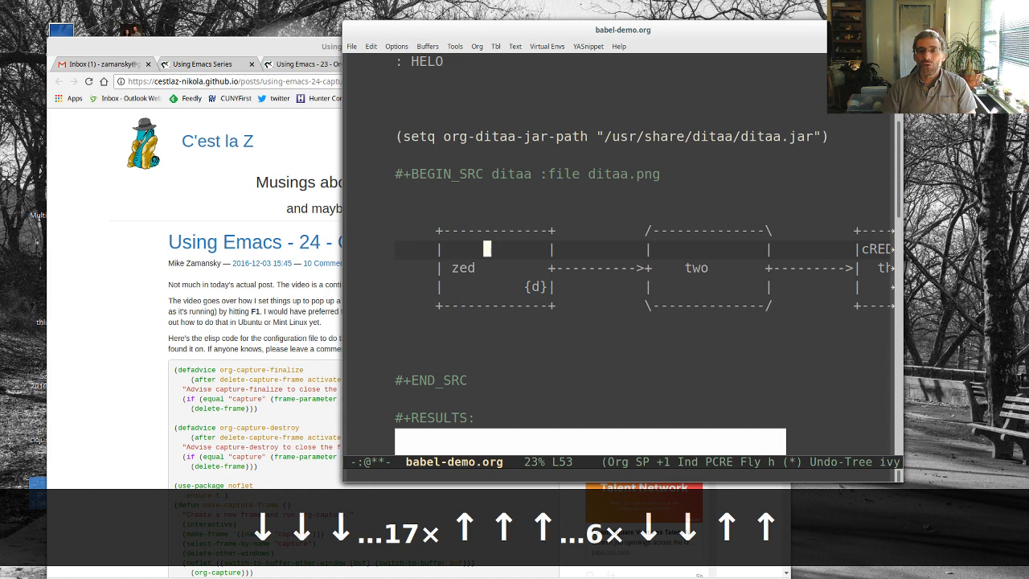
scroll("down", 3)
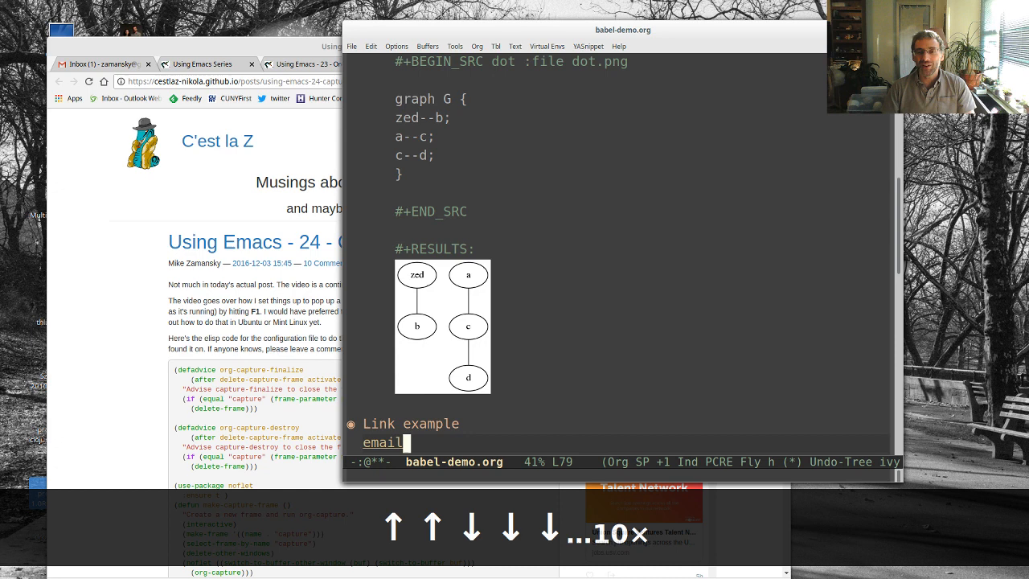
scroll("down", 3)
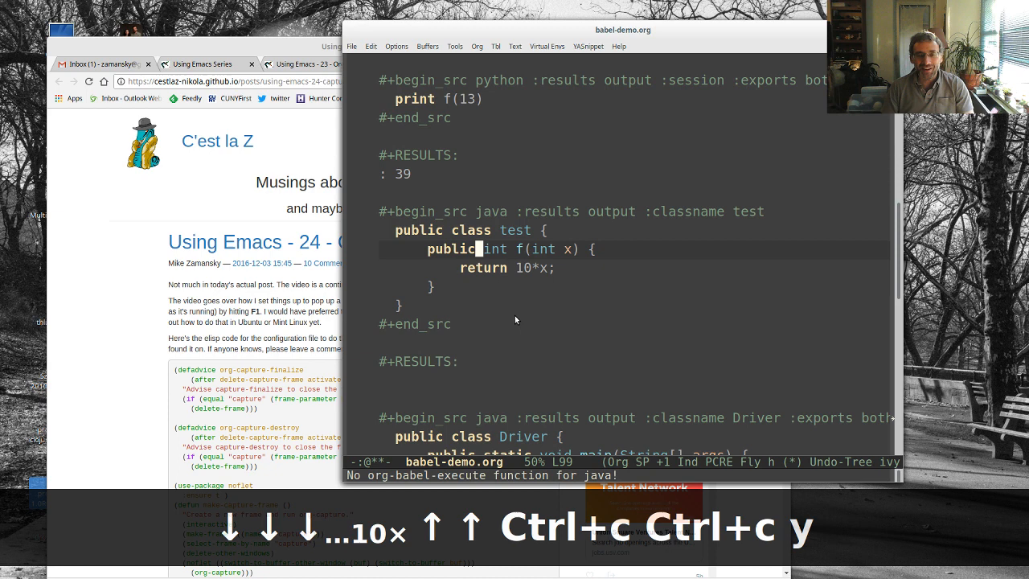
Step: Run the Java test block (fails, no results), then scroll to the Driver block's H WORLD, Tens: 330 output
scroll("down", 3)
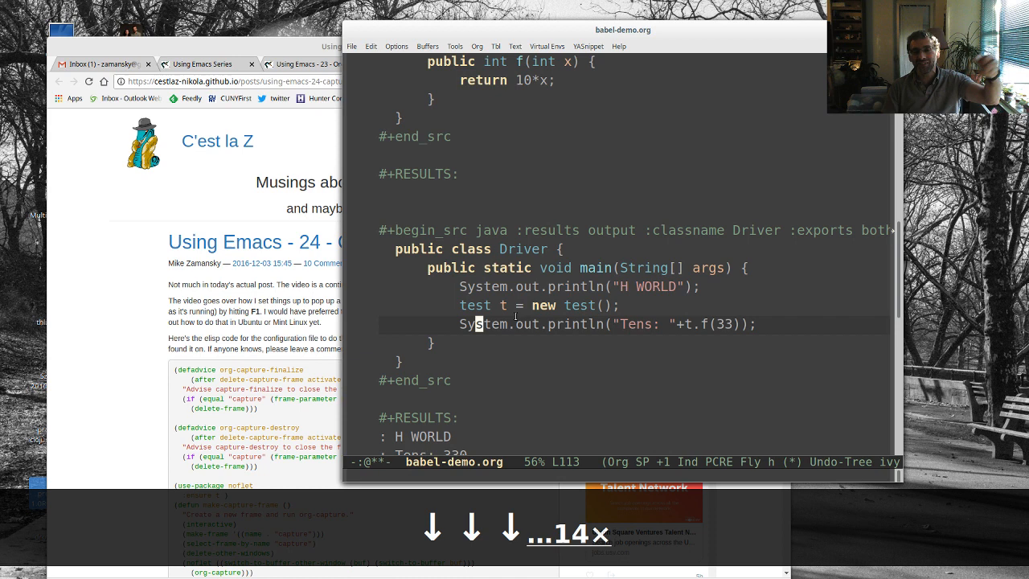
scroll("down", 3)
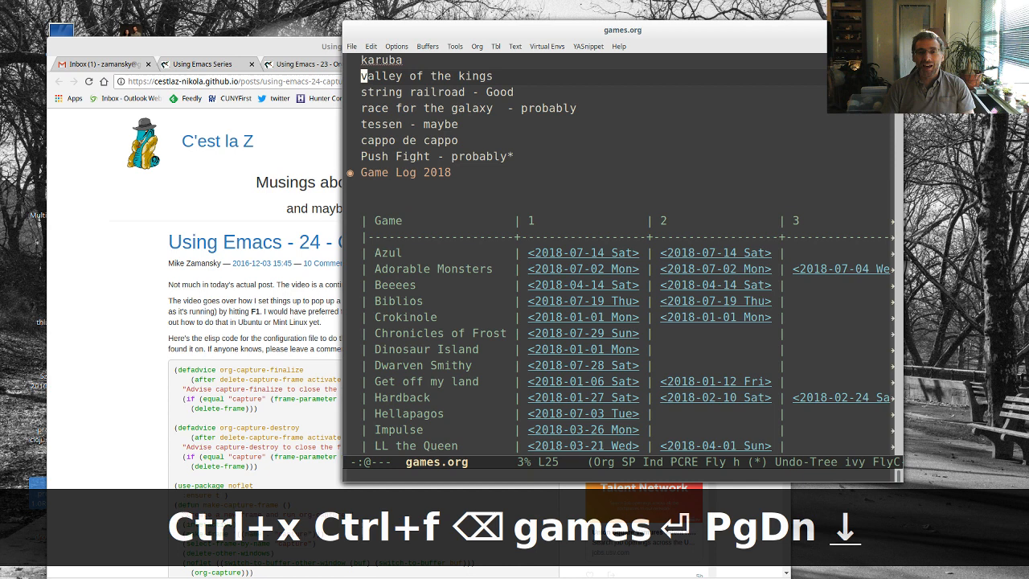
Step: Delete Shipwreck Aracana's second play date from the games.org table
scroll("down", 3)
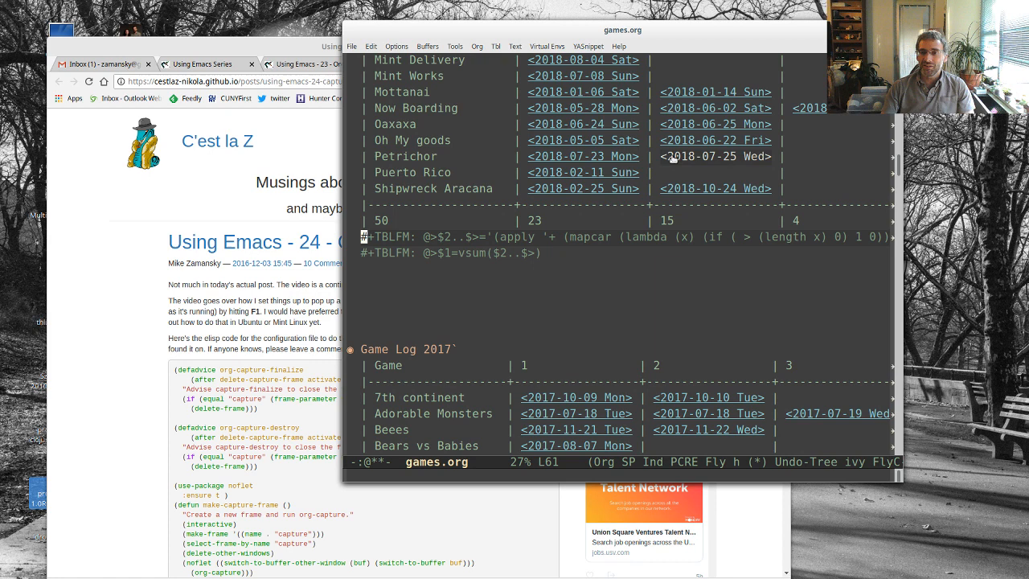
key("Alt+d")
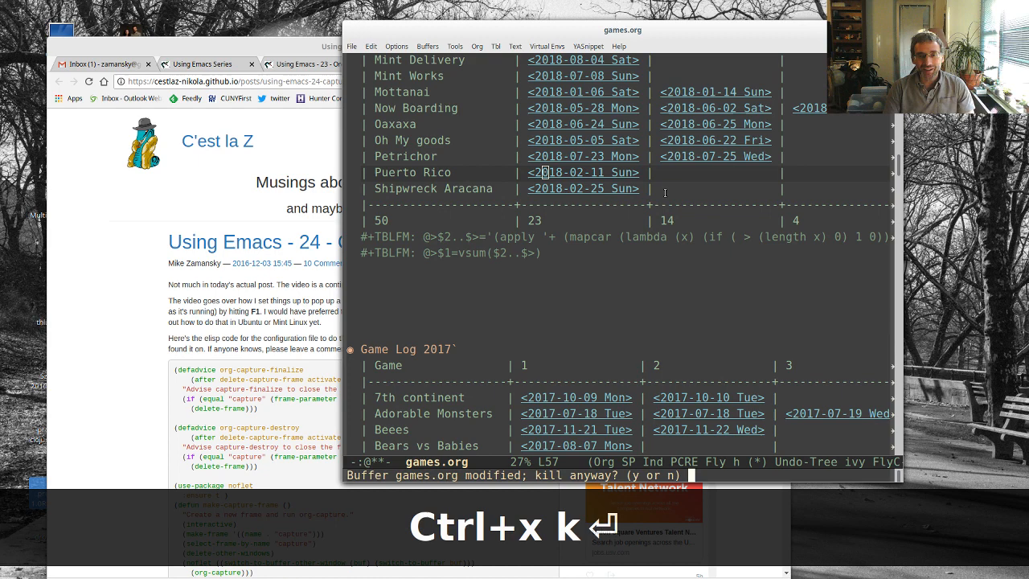
Step: Close games.org without saving, export babel-demo.org to HTML, approving the python block
key("y")
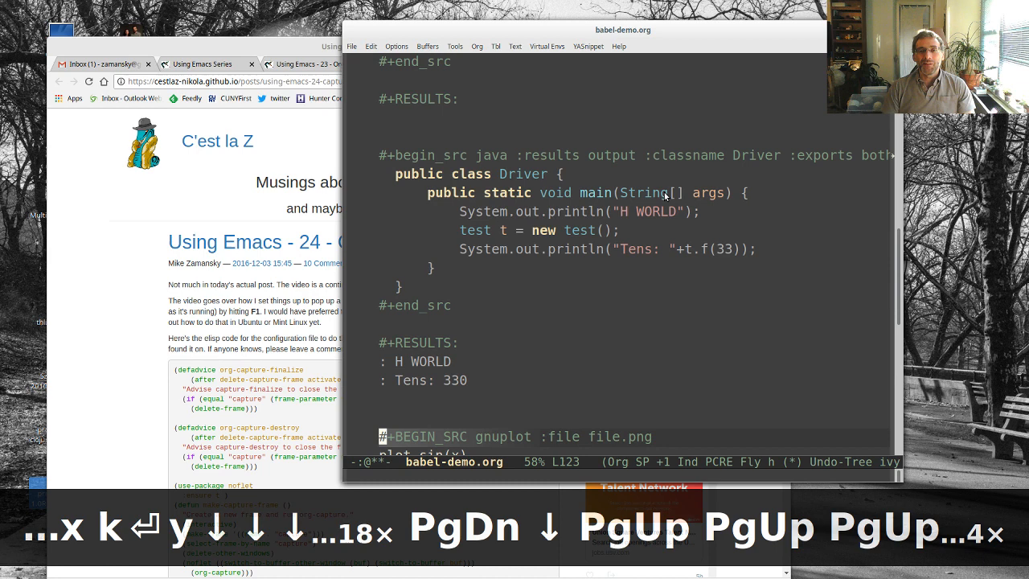
key("C-c C-e")
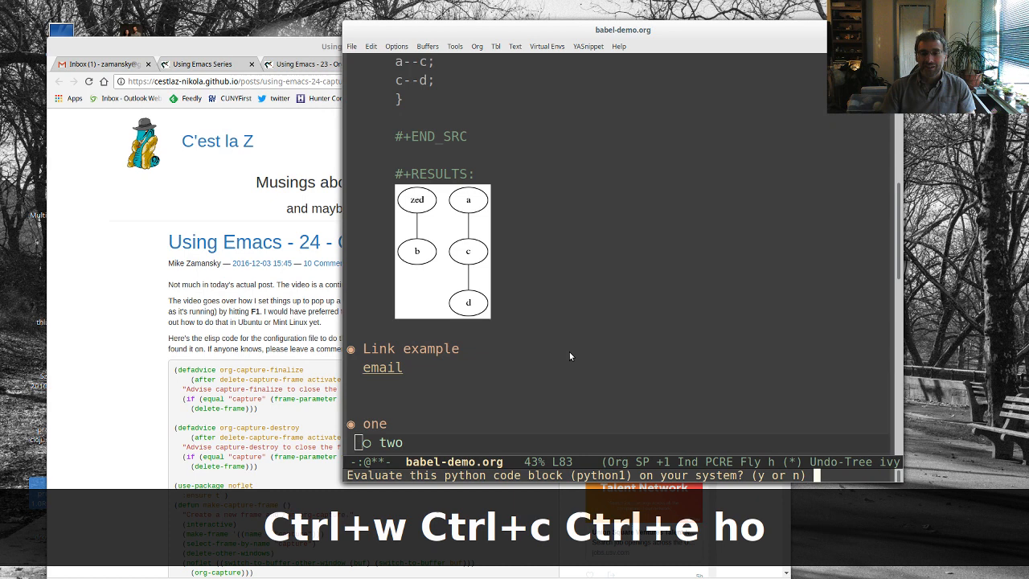
key("y")
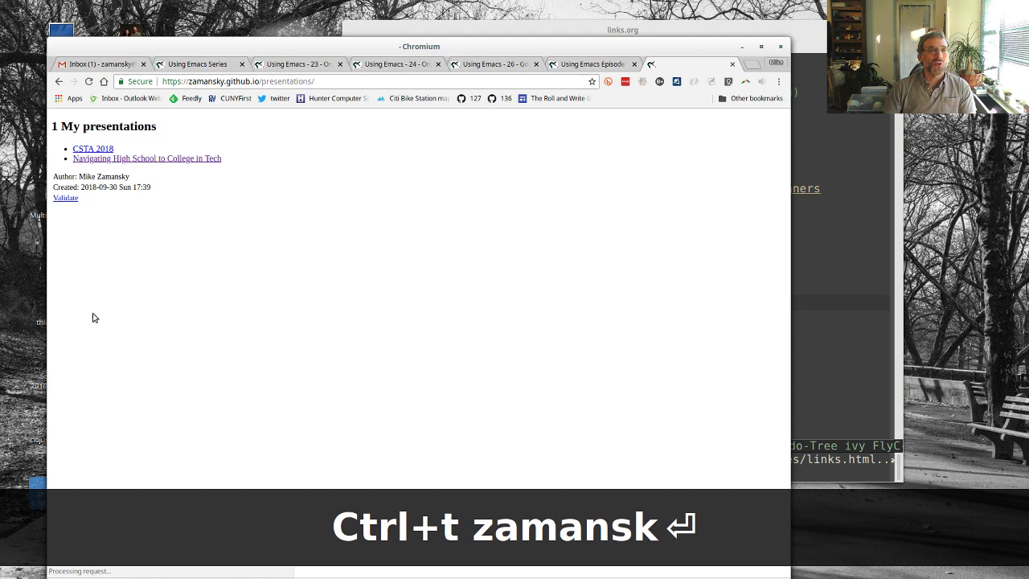
Step: Open the CSTA 2018 and HS to College slide decks, then close both tabs
left_click(93, 149)
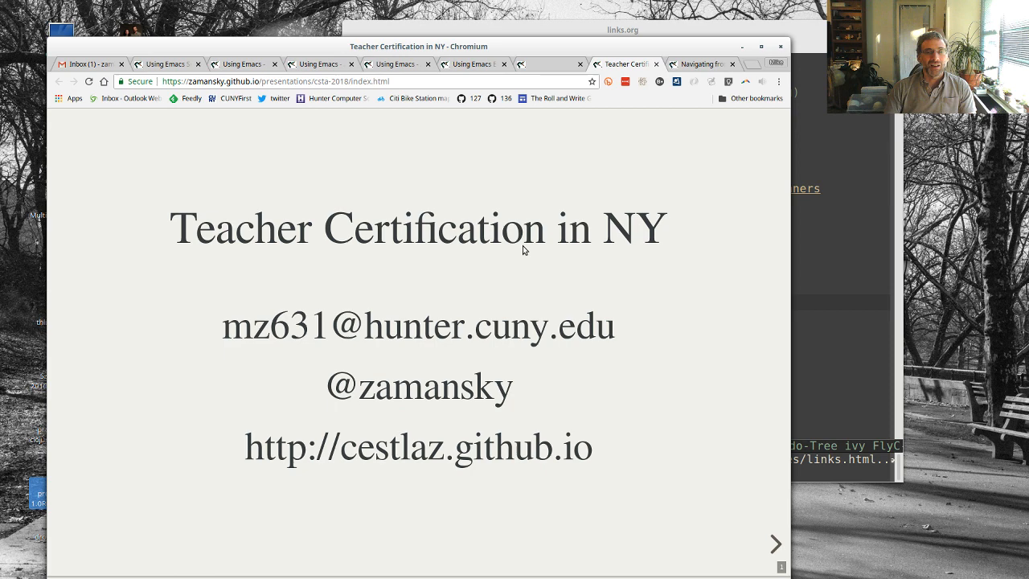
key("Ctrl+w")
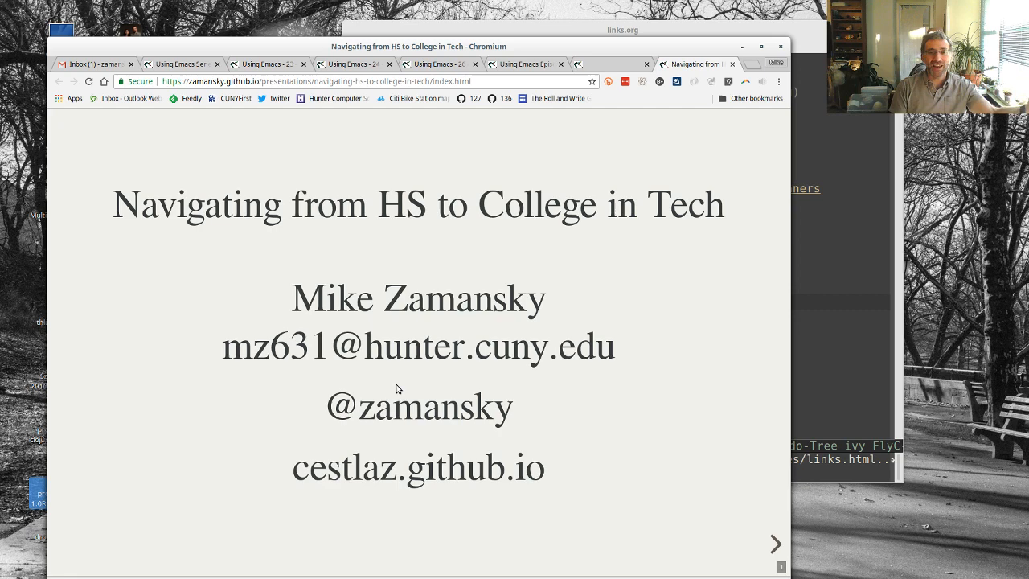
key("ctrl+w")
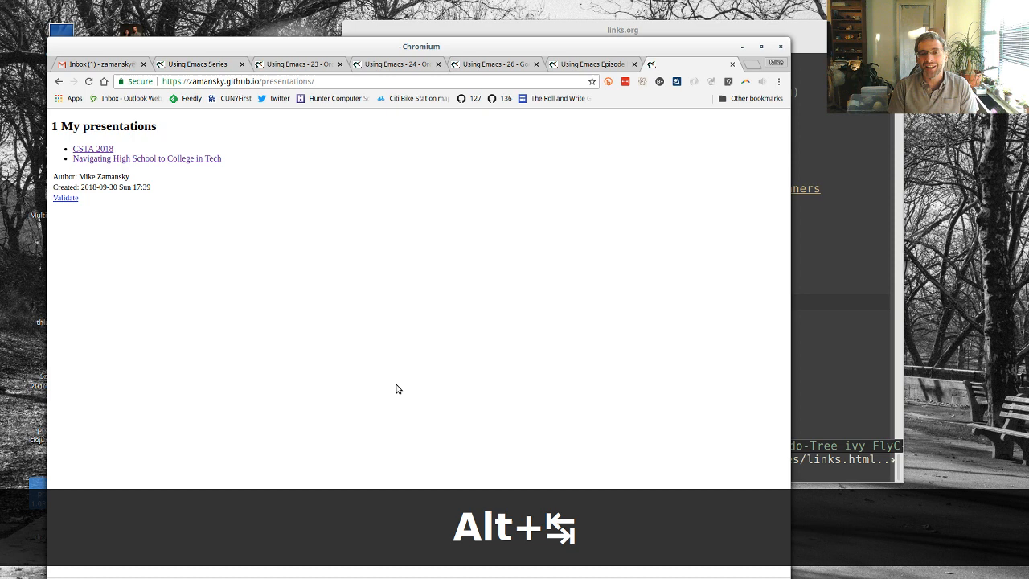
Step: Open the HP 41CX search result in Chromium, then return to Emacs
key("alt+Tab")
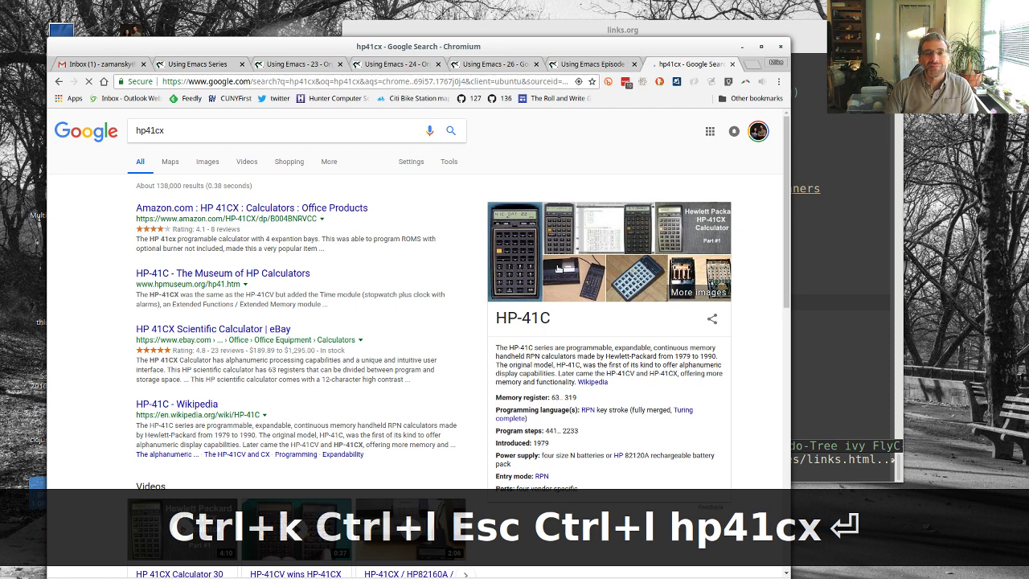
left_click(512, 252)
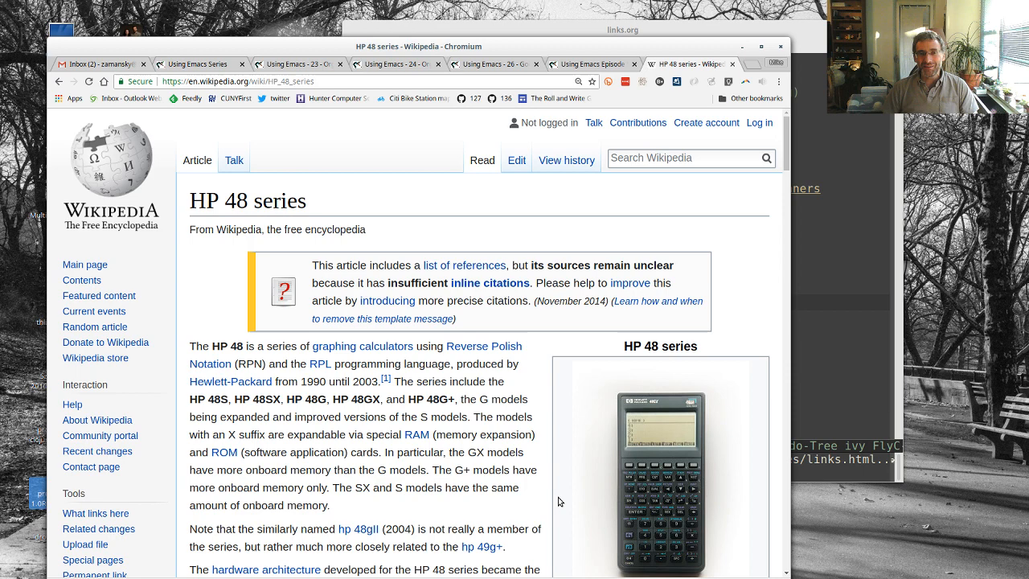
key("Alt+Tab")
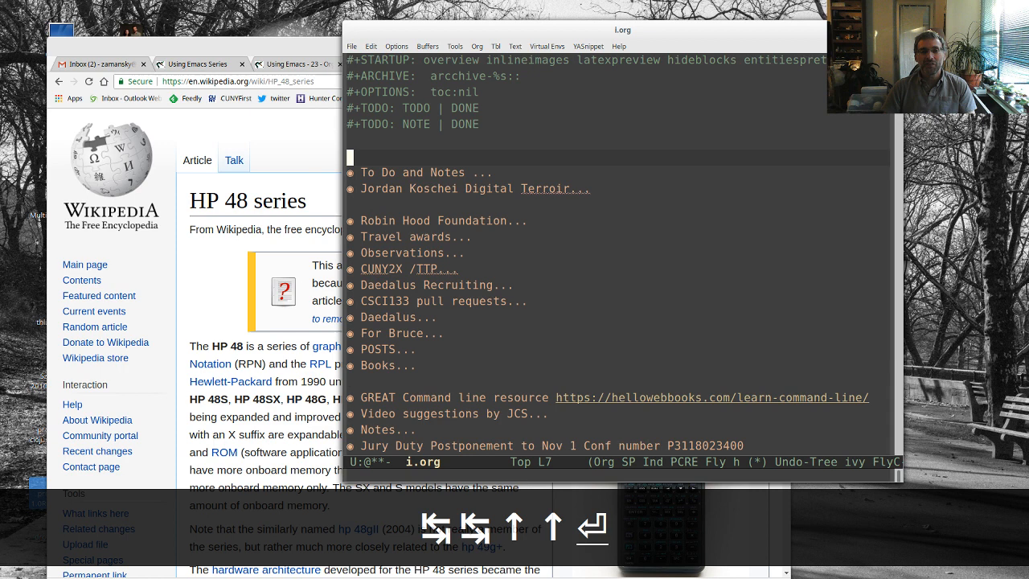
Step: Replace the temporary notes text with the heading 'More TO DO items'
type("Some temporary no")
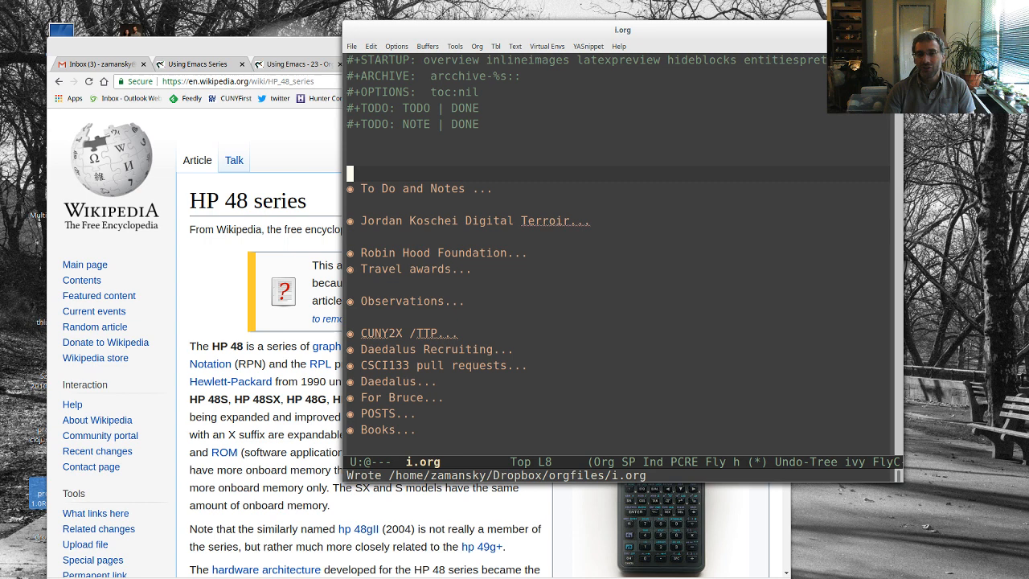
type("More TO DO items")
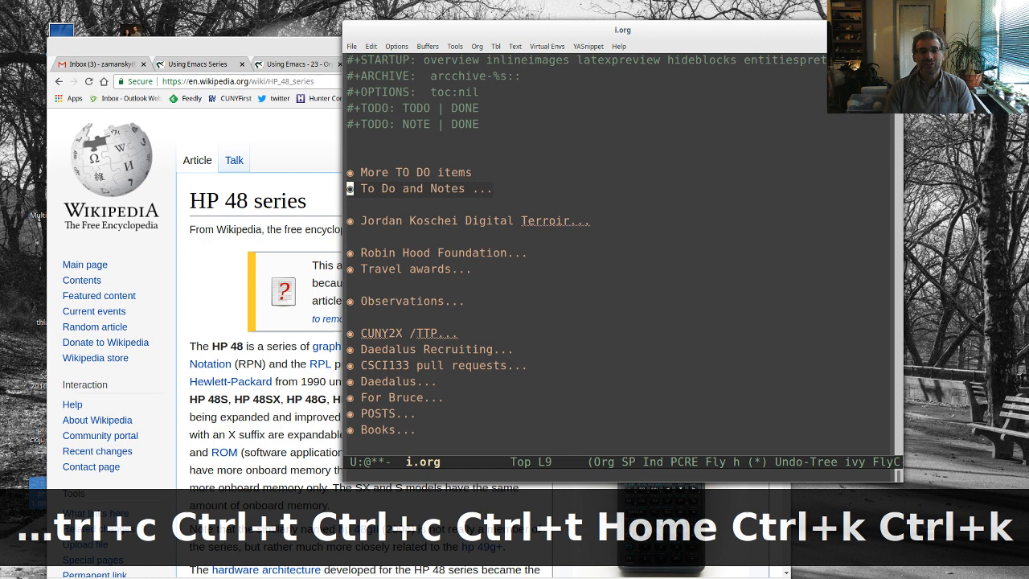
Step: Type the TODO 'this is a sample todo' and archive it with C-c C-x C-a
type("this is a e")
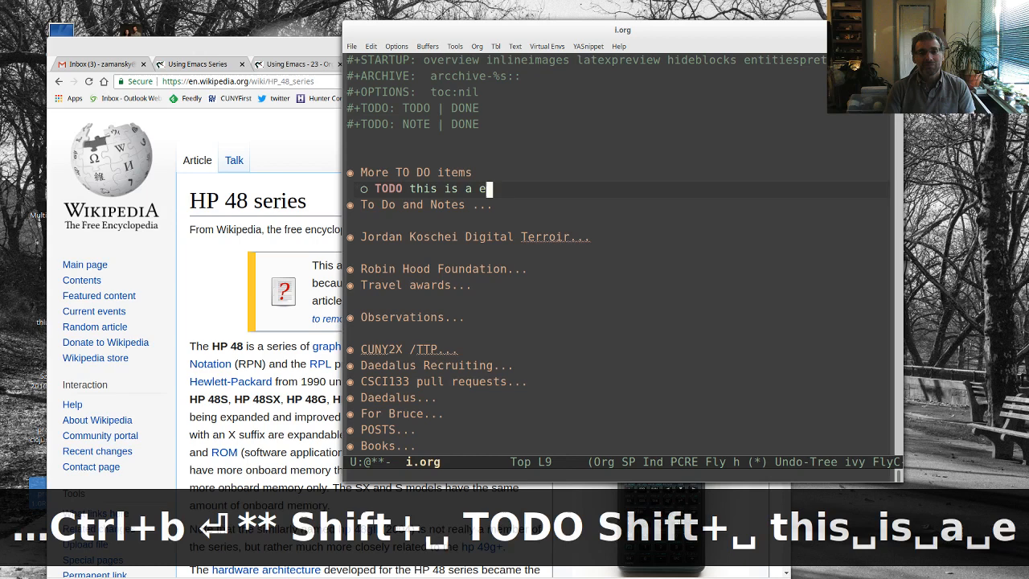
type("sample todo")
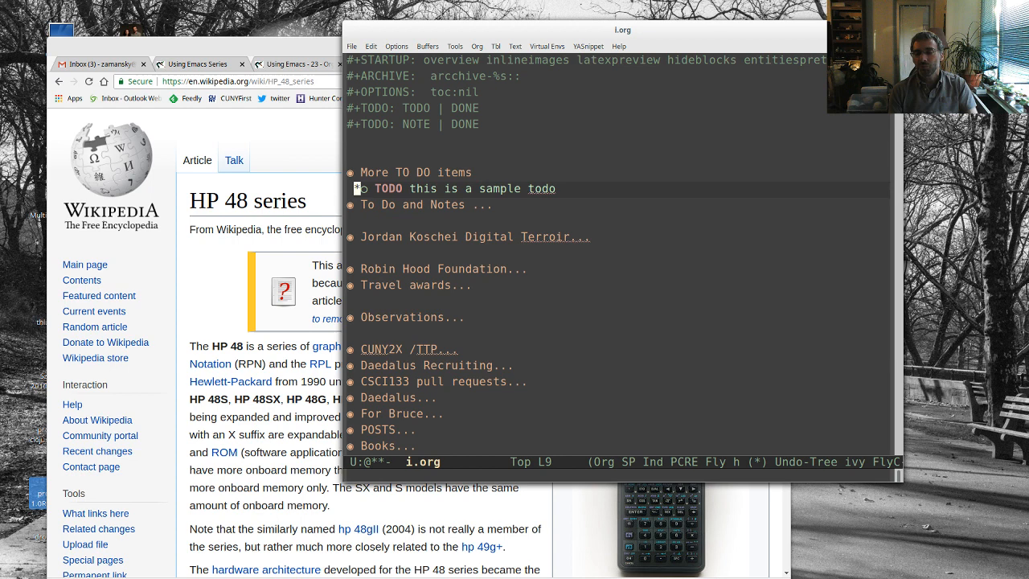
key("C-c C-x C-a")
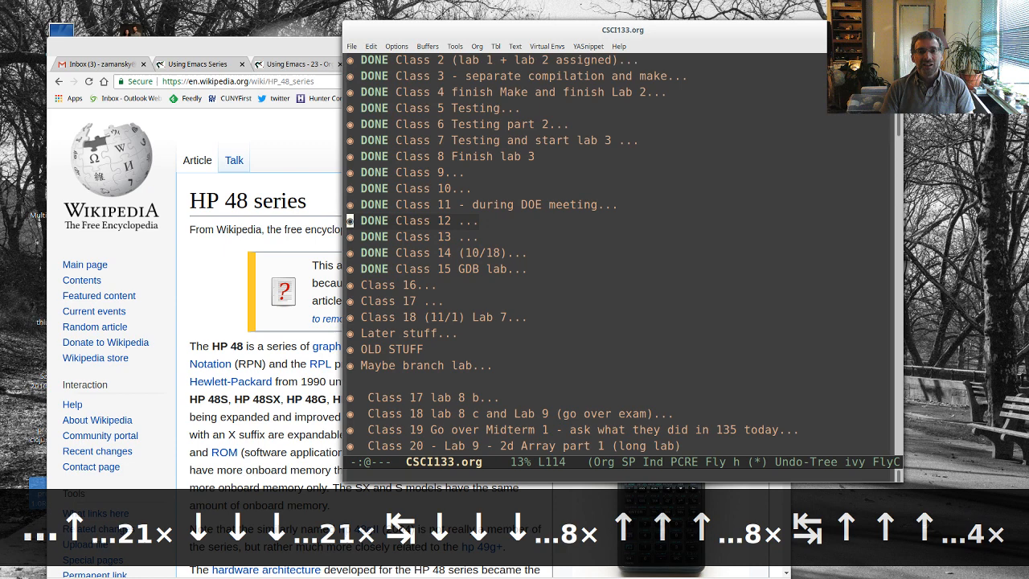
Step: Scroll through CSCI133.org's folded class headings
scroll("down", 3)
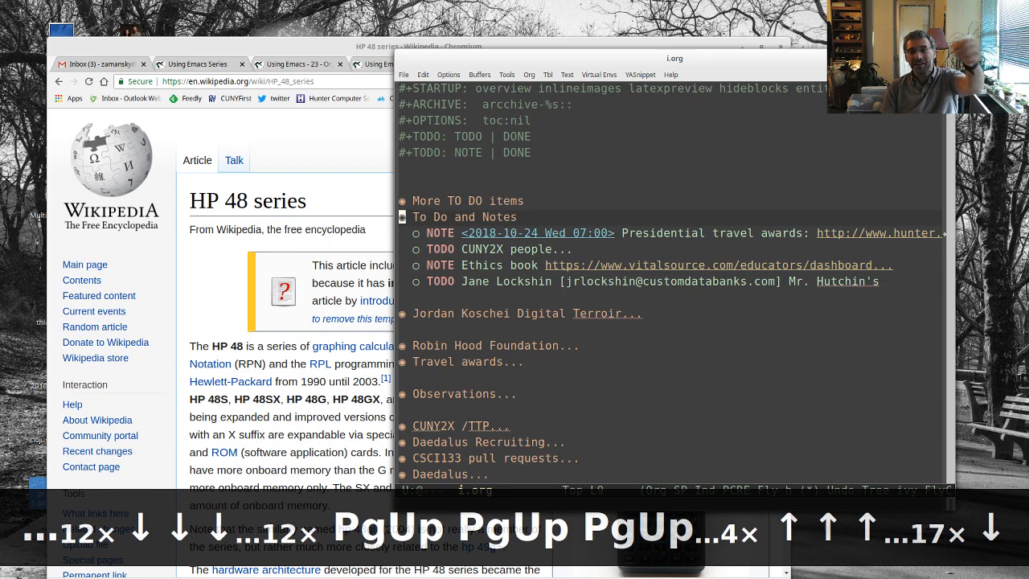
Step: Scroll through i.org's expanded To Do and Notes items
scroll("down", 3)
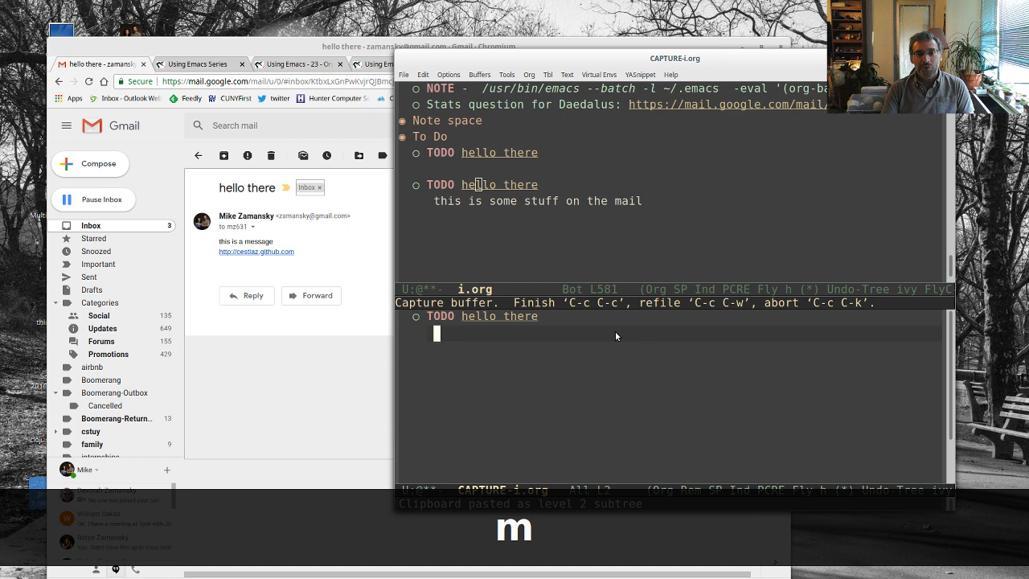
Step: Finish capturing the Gmail 'hello there' message into i.org with C-c C-c
key("ctrl+c ctrl+c")
type("some bl")
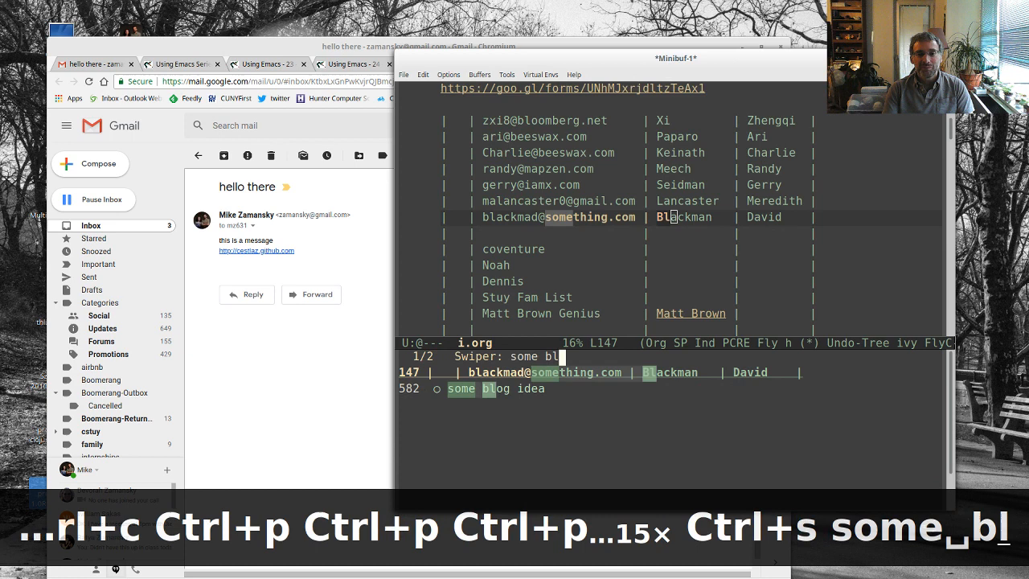
Step: Jump to the 'some blog idea' entry via search, then return to the top
key("Return")
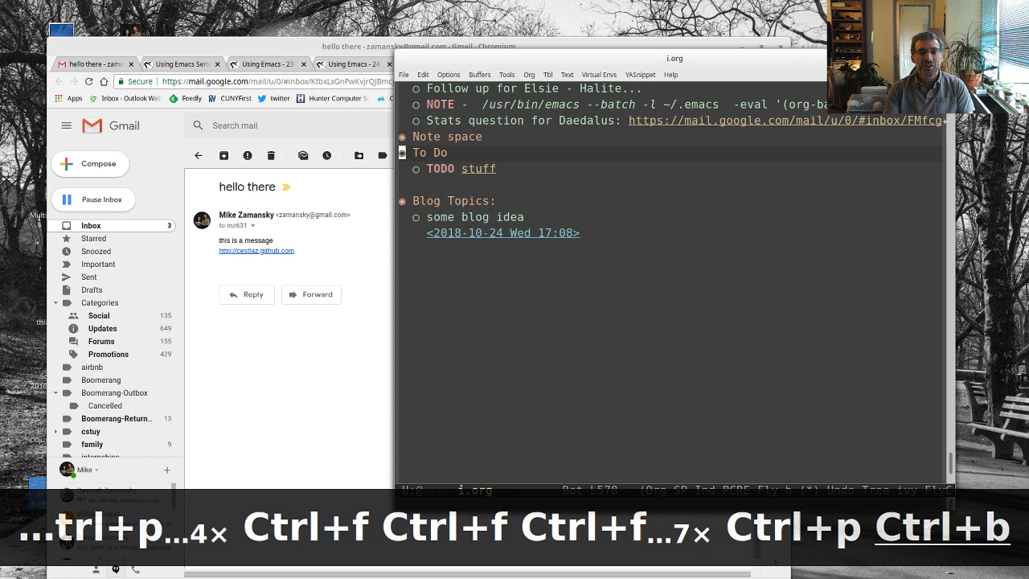
key("PageUp")
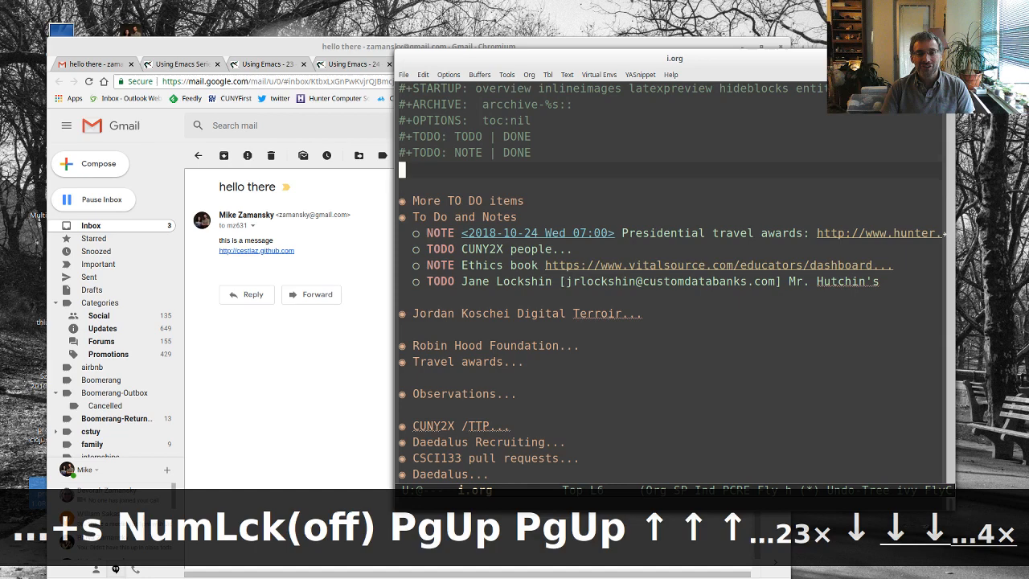
scroll("down", 3)
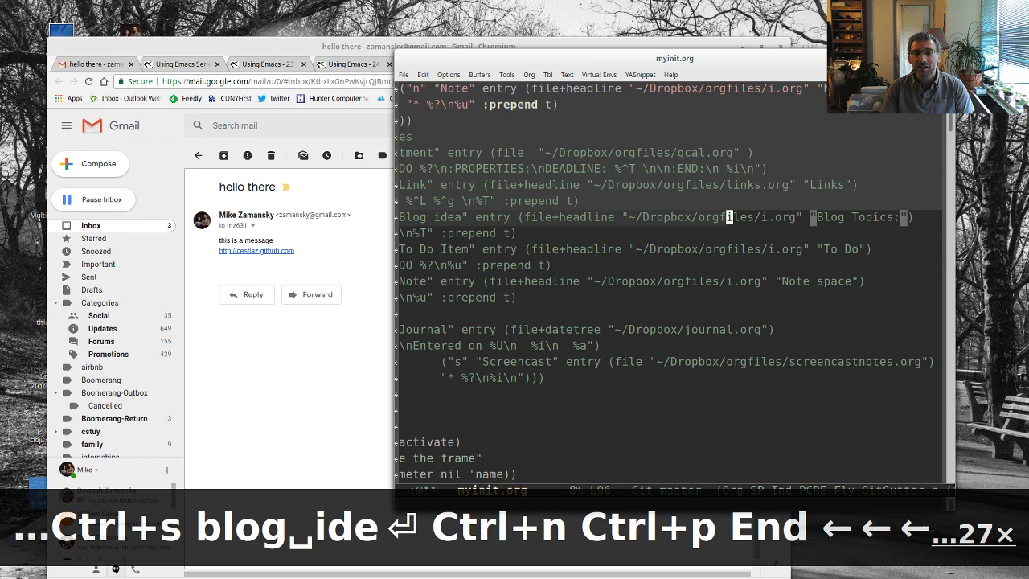
Step: Replace the Blog idea template's 'Blog Topics:' target headline with POSTS in myinit.org
type("POSTS...")
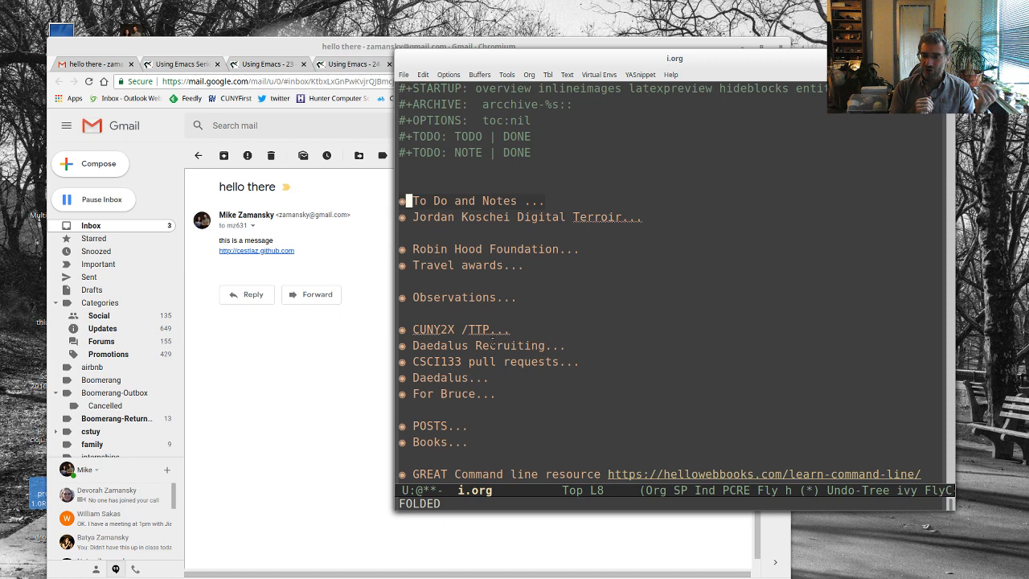
Step: Collapse i.org to its top-level headings, showing To Do, Notes and POSTS
key("Ctrl+c a")
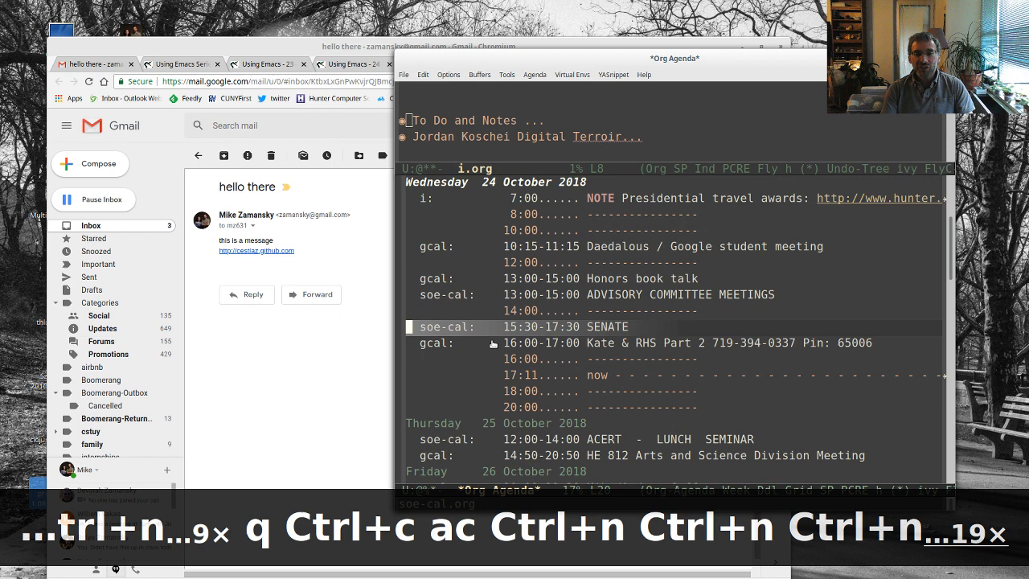
key("Ctrl+p")
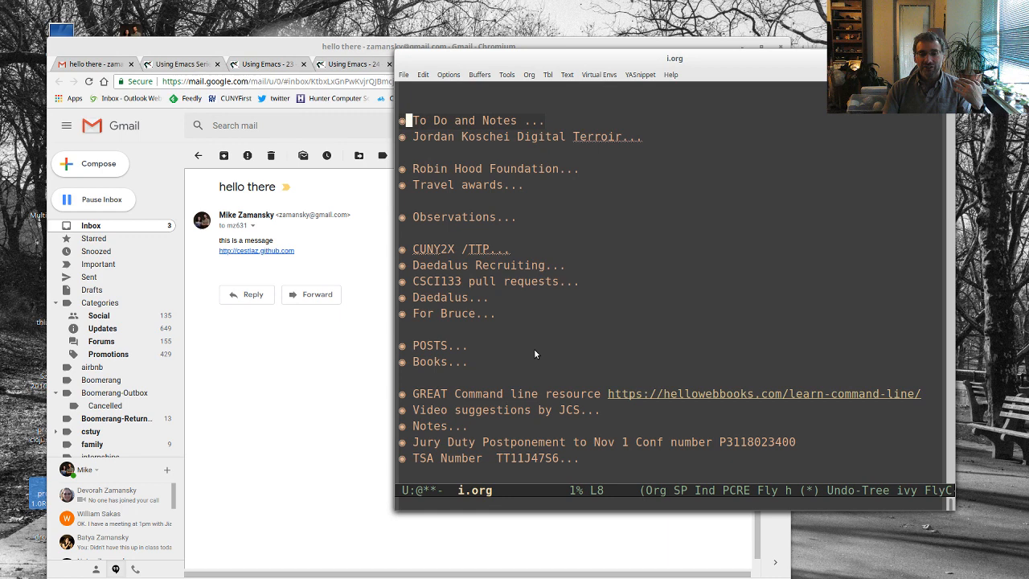
mouse_move(624, 368)
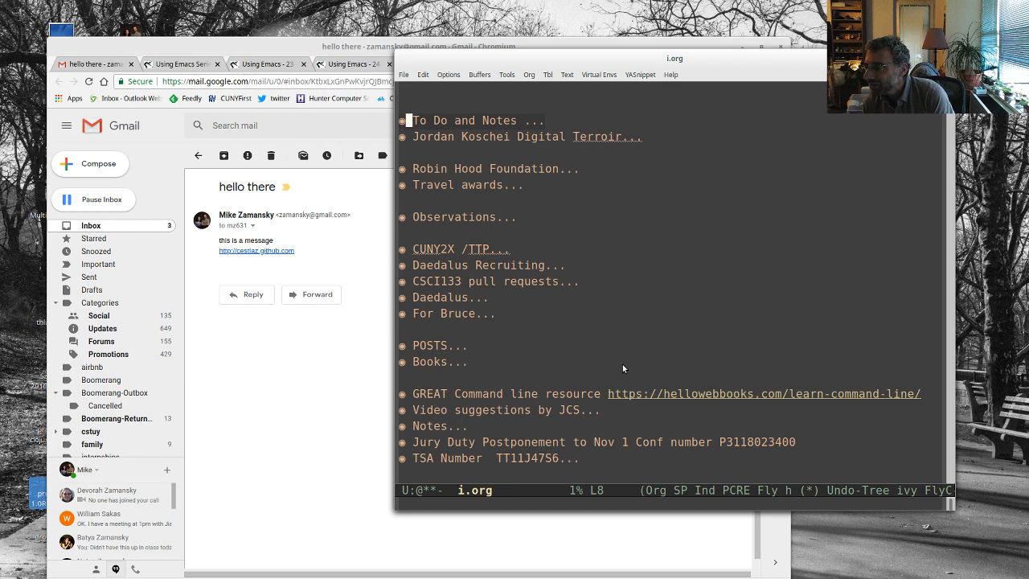